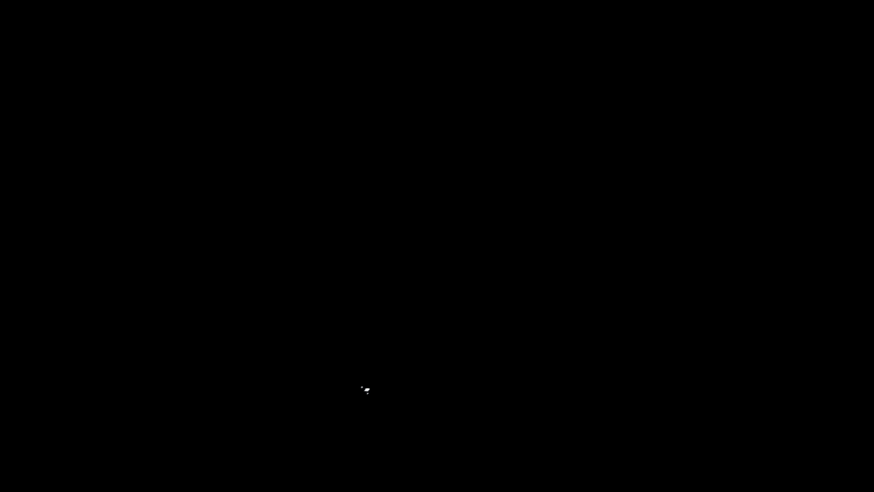
{"action": "mouse_move", "coordinate": [344, 372]}
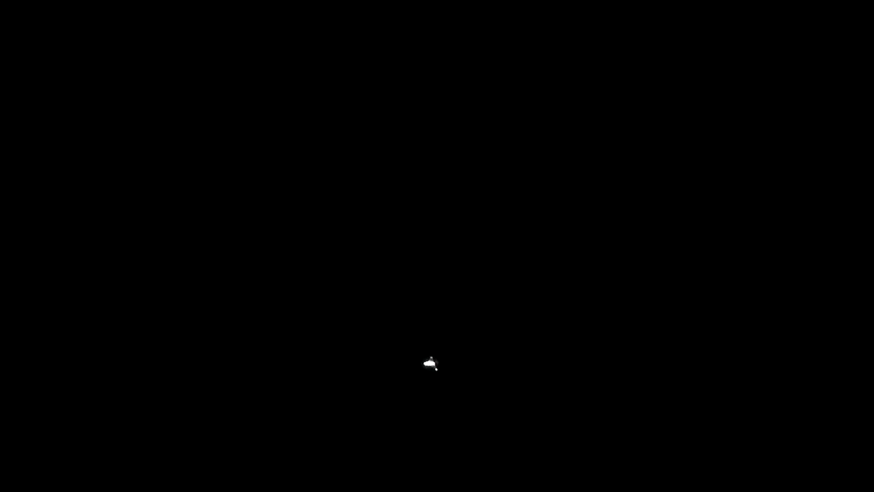
{"action": "mouse_move", "coordinate": [373, 385]}
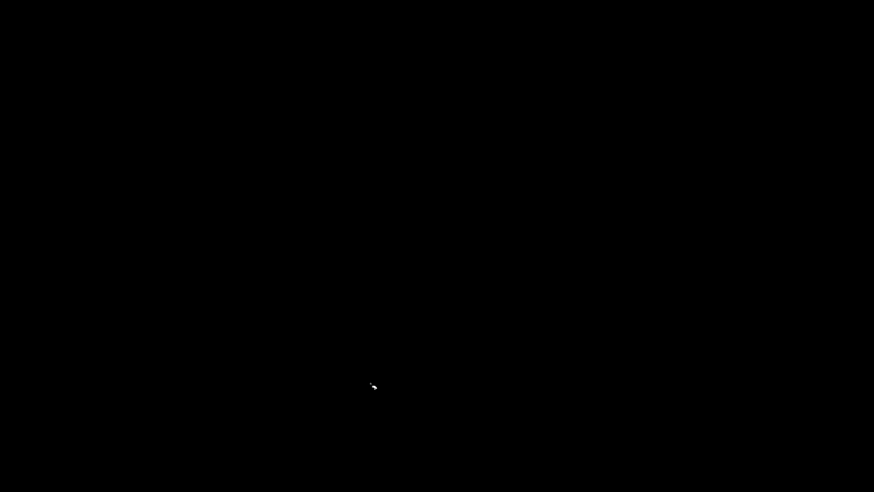